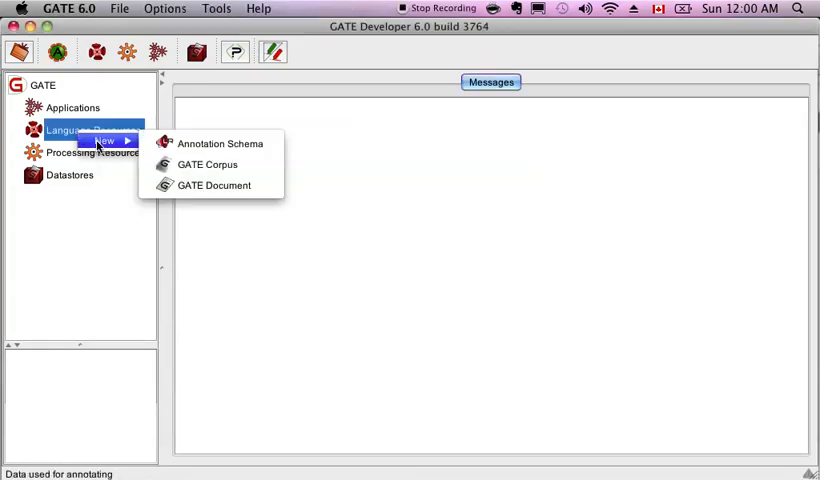
Step: Begin a new GATE Document from the Language Resources menu
click(212, 184)
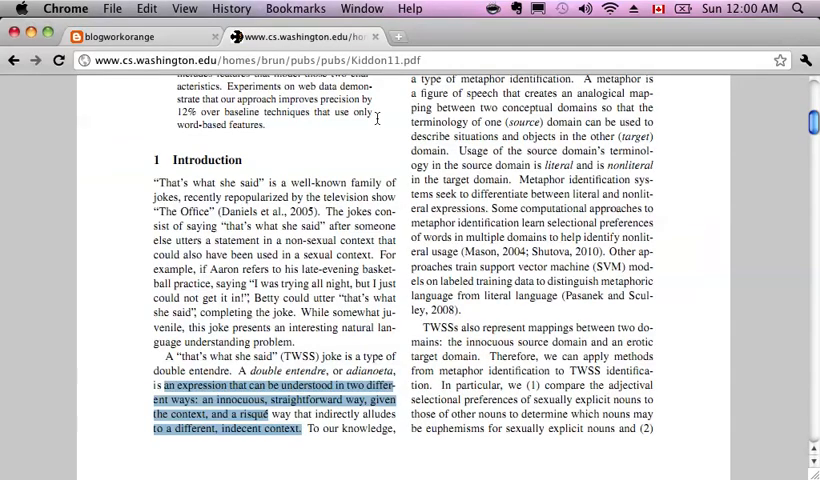
Step: Select the abstract's opening lines and the sentence defining a double entendre in the PDF
click(430, 60)
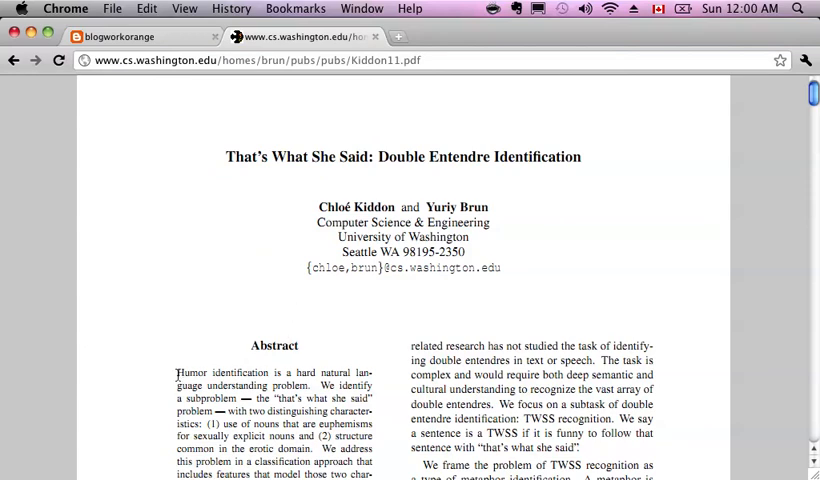
drag(172, 372, 200, 424)
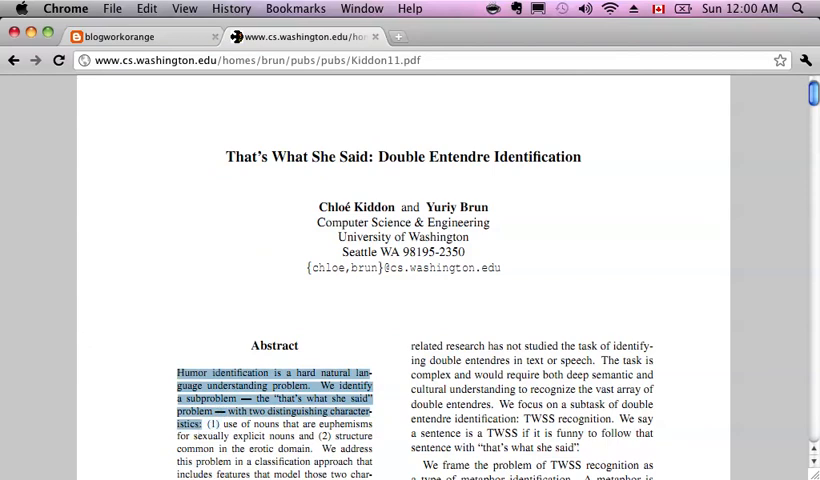
mouse_move(234, 436)
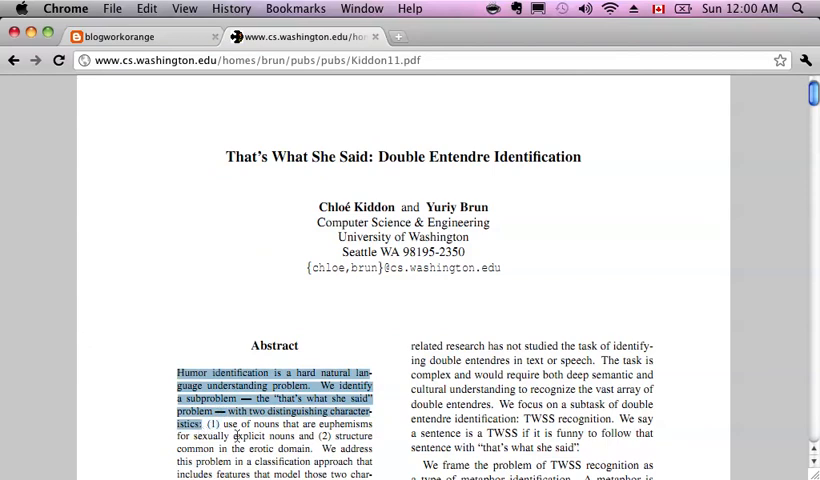
mouse_move(350, 412)
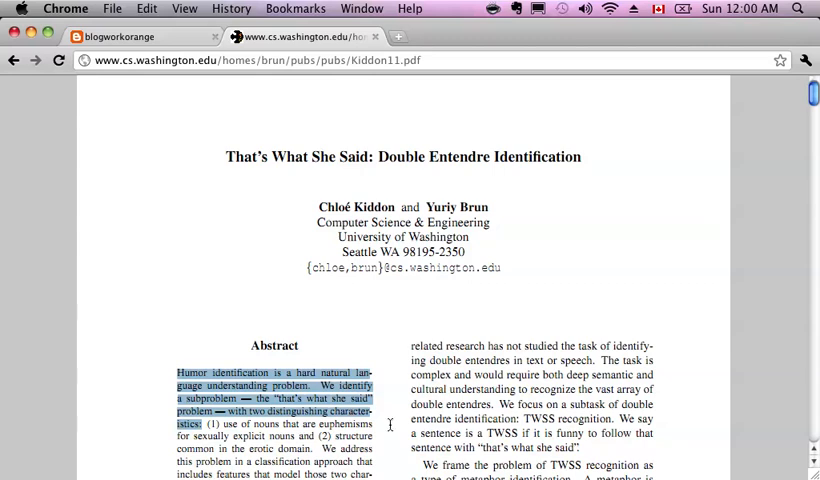
mouse_move(678, 392)
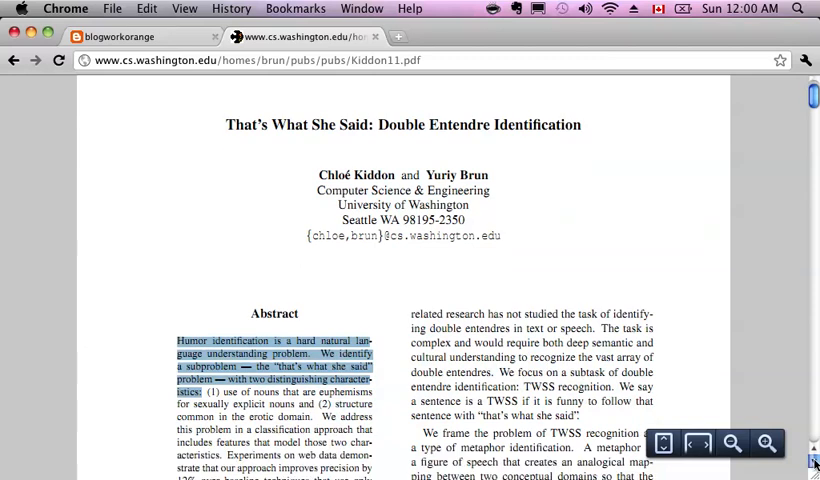
scroll(down, 3)
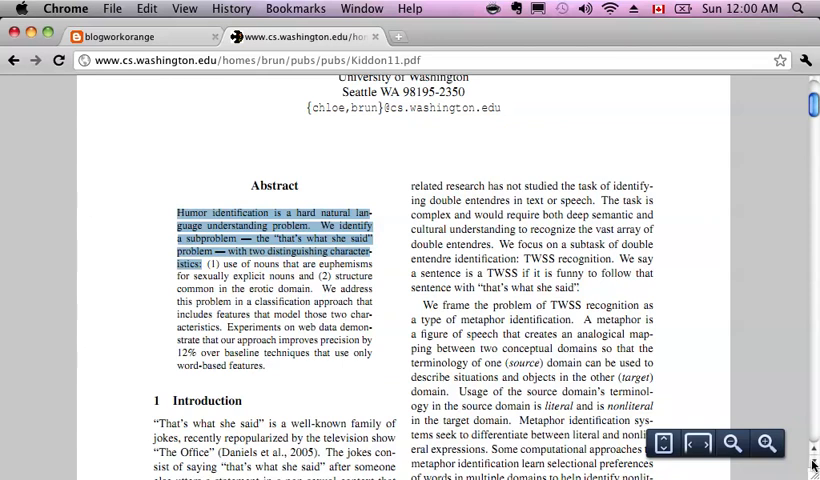
scroll(down, 3)
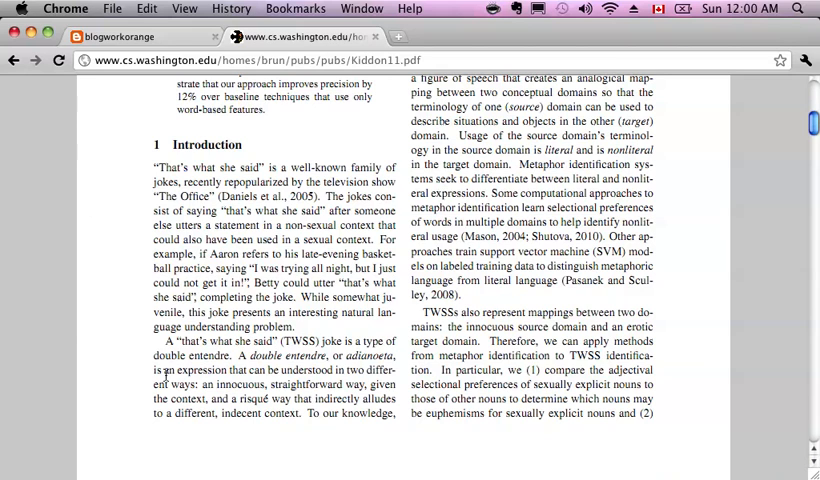
drag(156, 368, 298, 416)
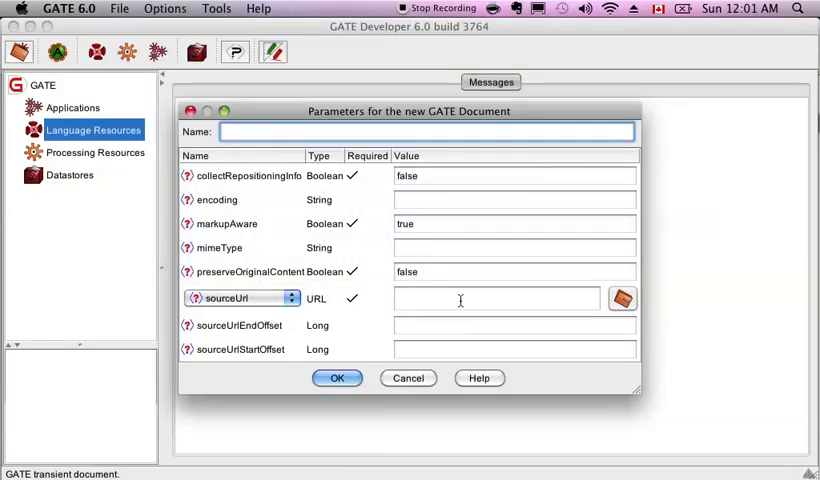
Step: Create the document 'Thats what she said' from the paper's URL as sourceUrl
text(directly alludes to a different, indecent context.)
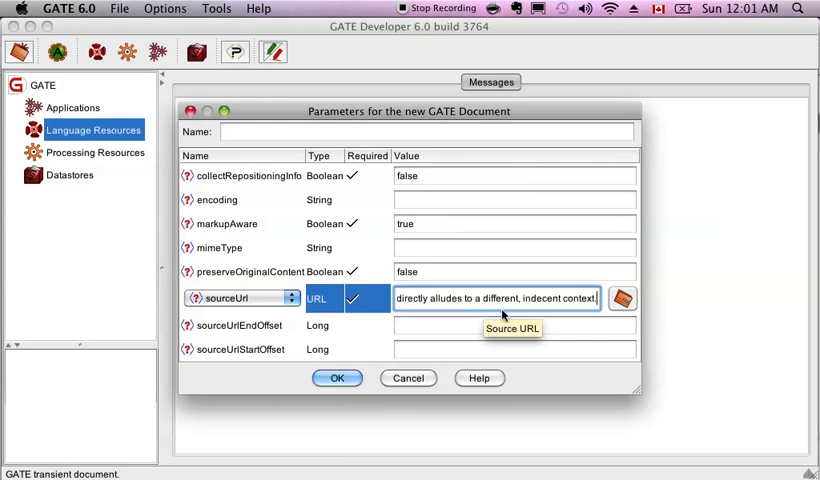
mouse_move(488, 368)
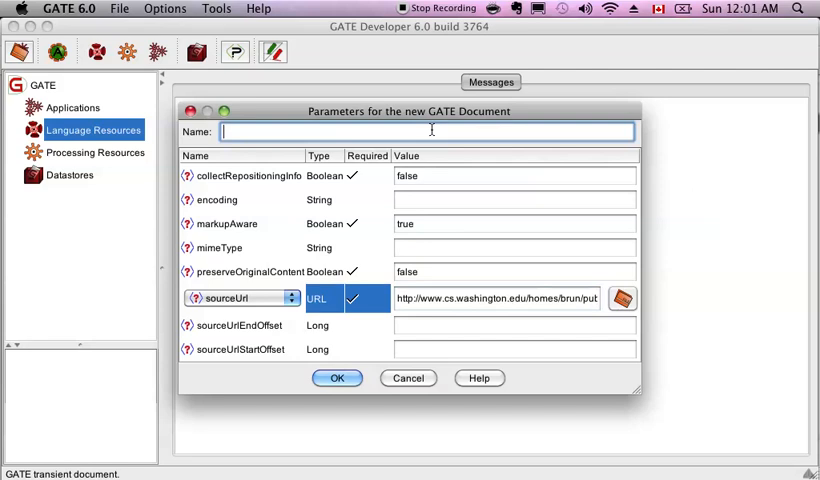
text(Thats what she said)
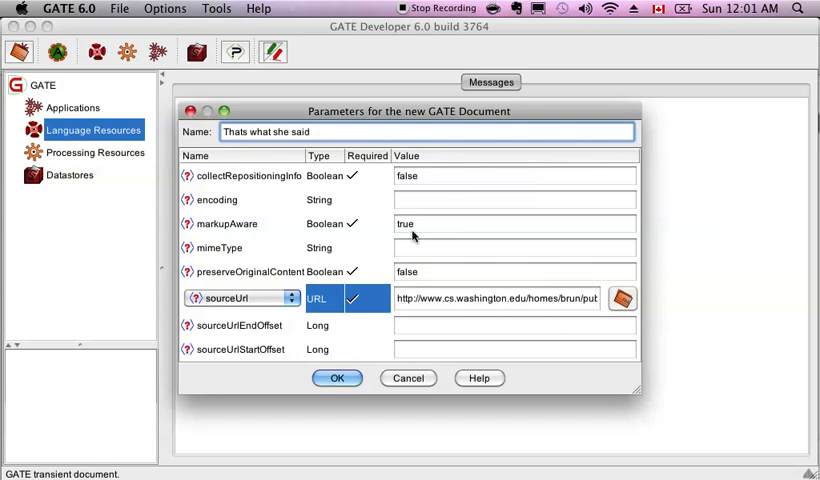
click(516, 200)
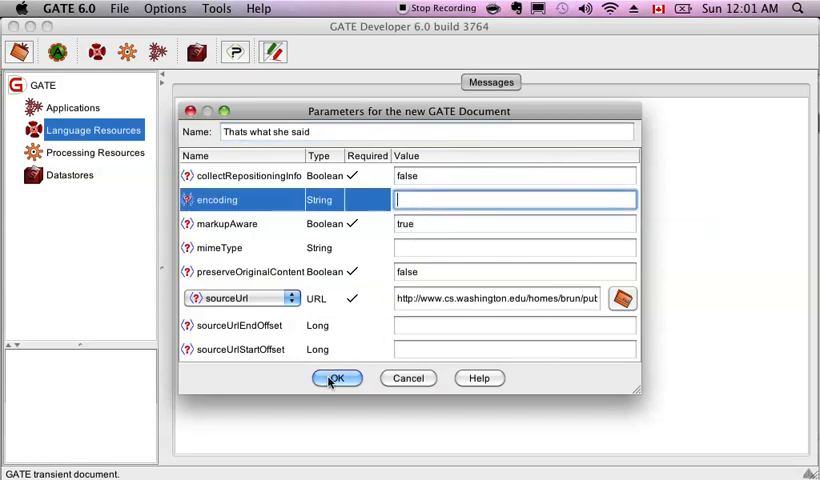
click(336, 378)
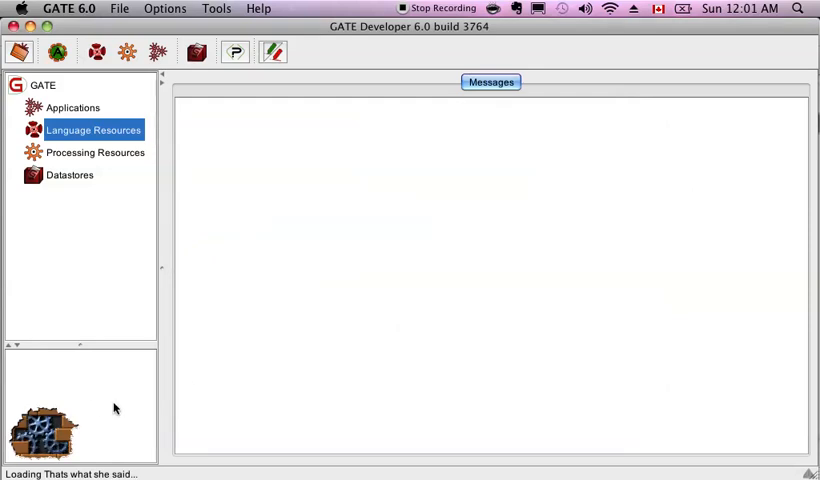
mouse_move(132, 172)
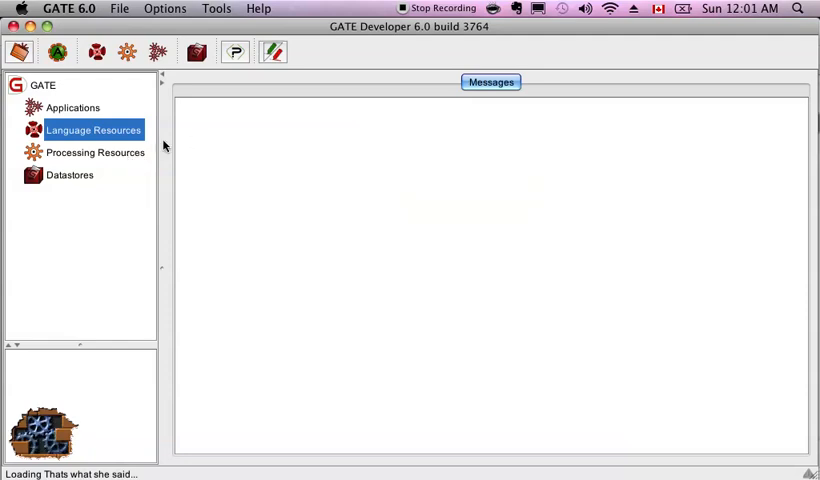
mouse_move(136, 164)
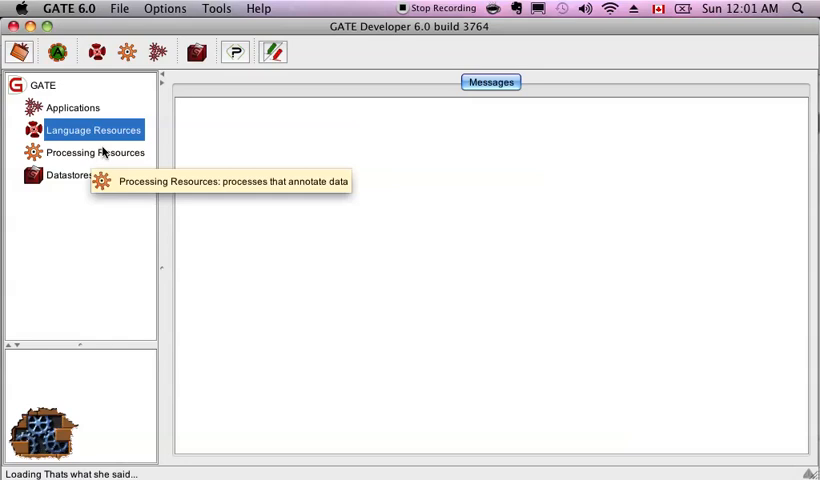
mouse_move(68, 84)
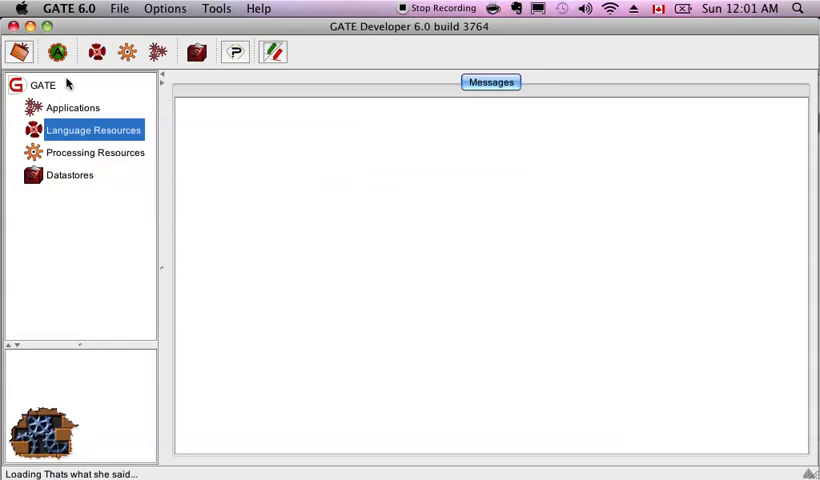
Step: Load ANNIE with its processing resources from the toolbar
click(58, 52)
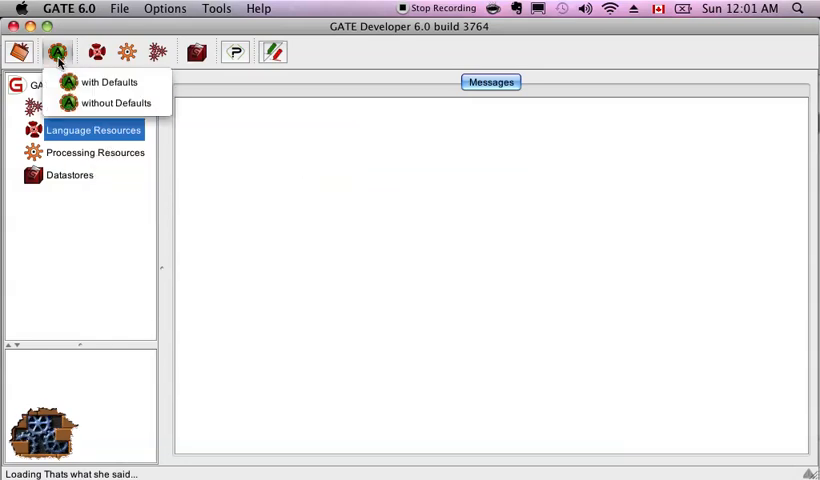
mouse_move(100, 82)
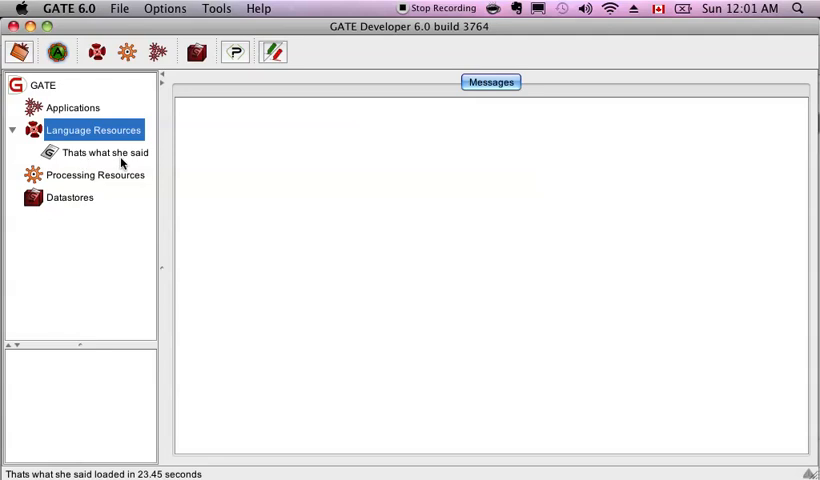
mouse_move(72, 108)
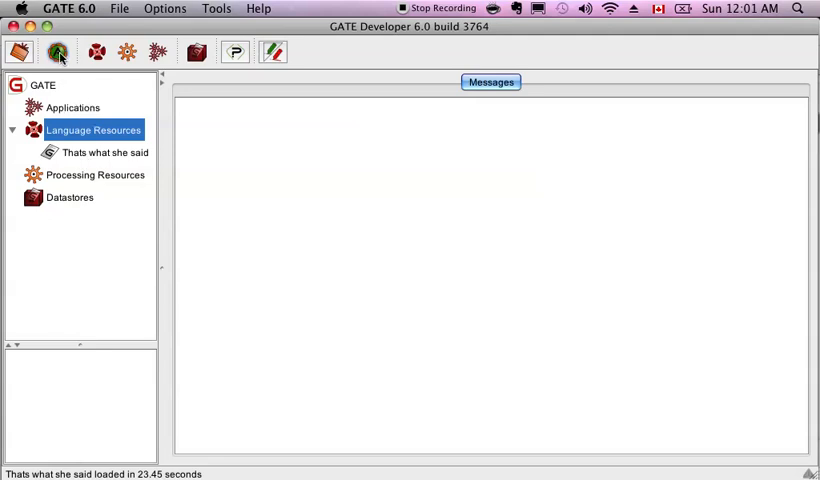
click(58, 52)
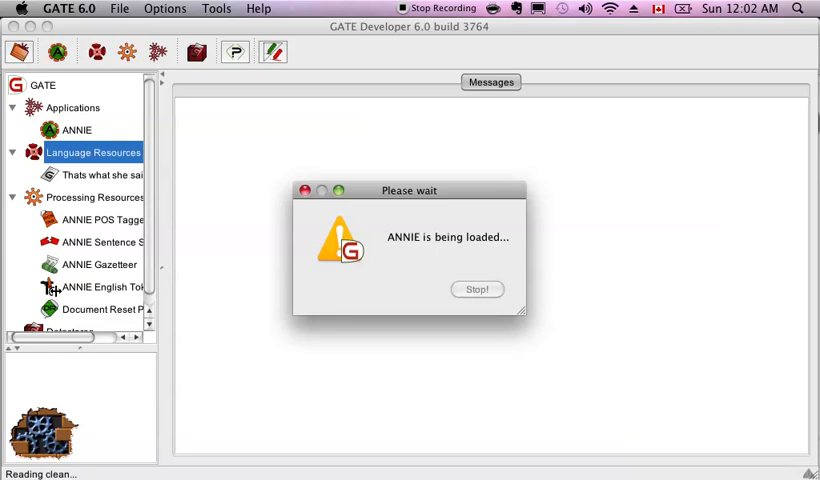
mouse_move(52, 292)
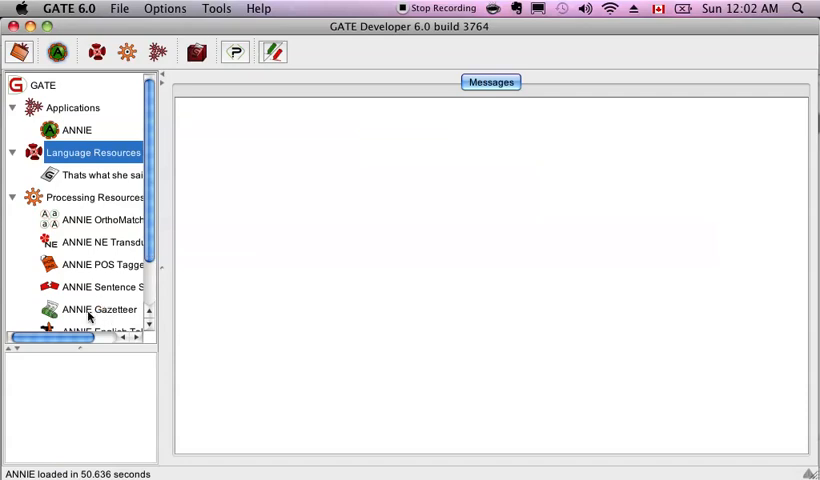
mouse_move(100, 308)
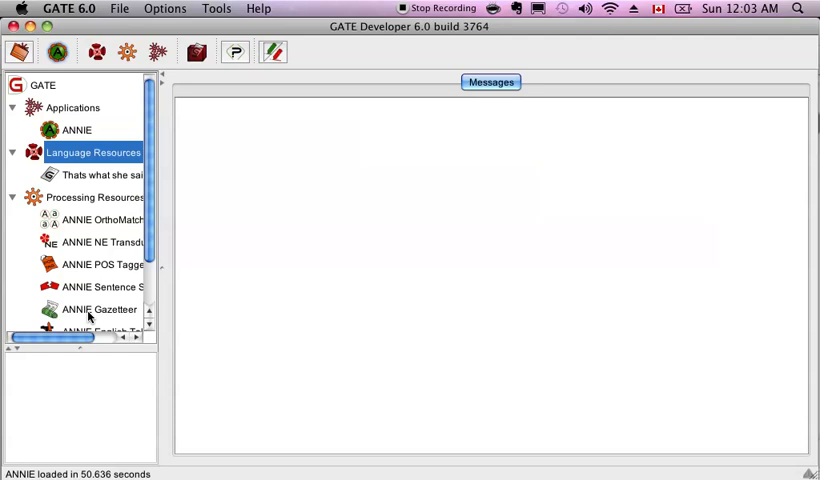
mouse_move(92, 288)
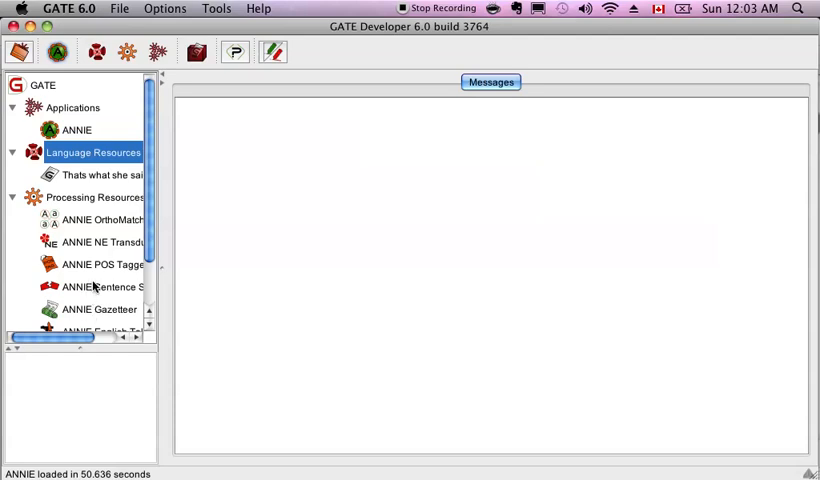
mouse_move(96, 288)
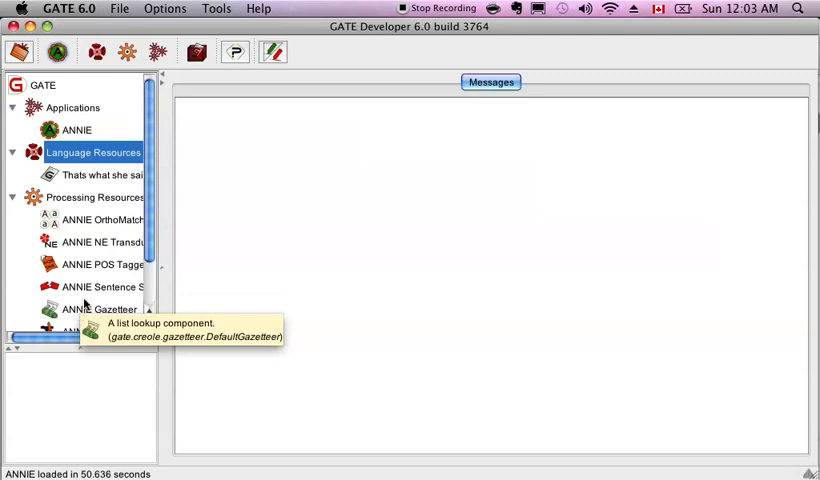
mouse_move(98, 294)
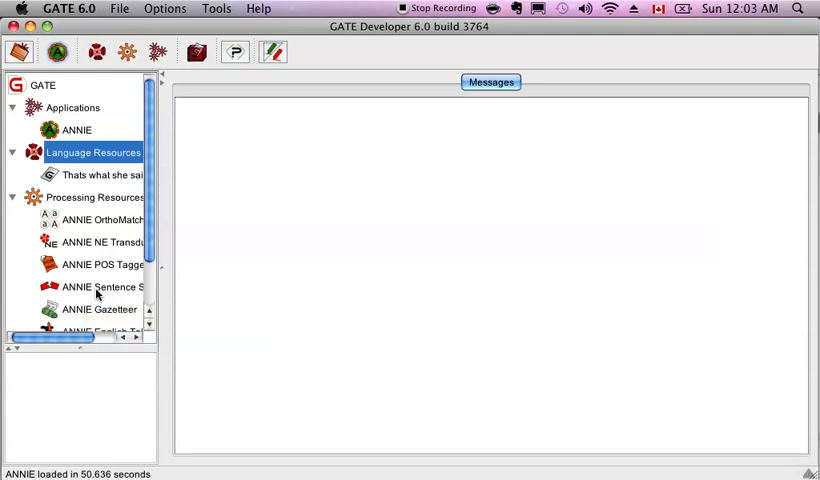
mouse_move(96, 272)
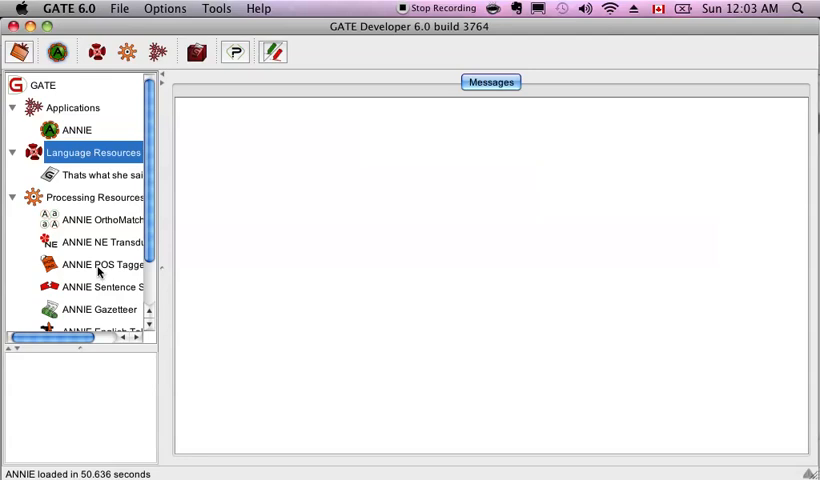
mouse_move(104, 264)
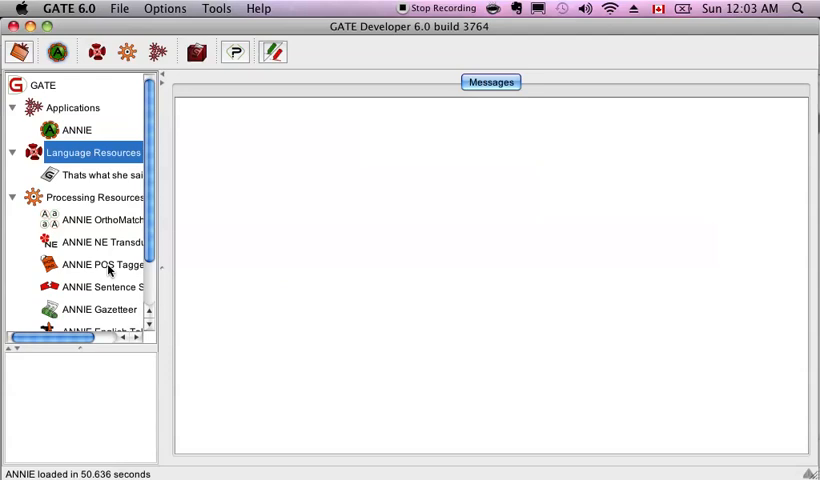
mouse_move(100, 242)
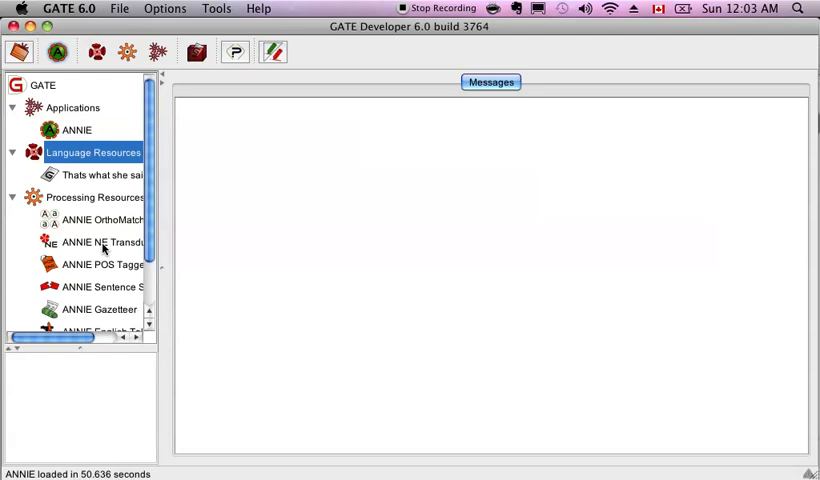
mouse_move(104, 220)
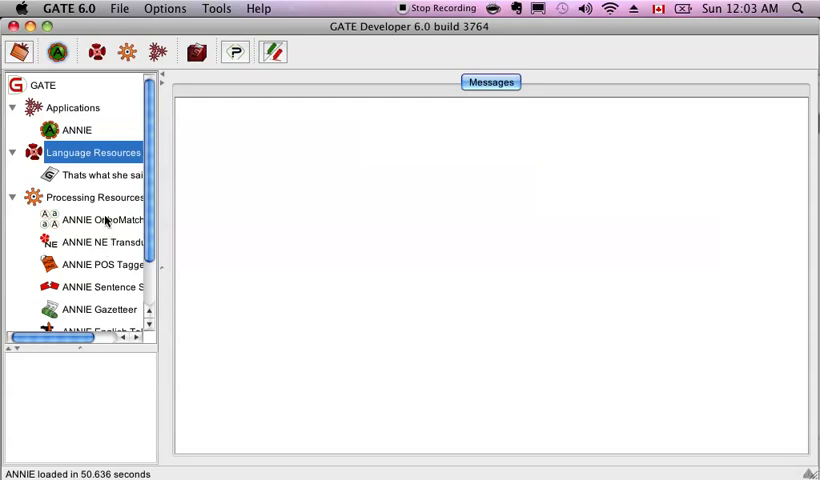
Step: Show ANNIE's pipeline and the Document Reset PR runtime parameters
click(76, 130)
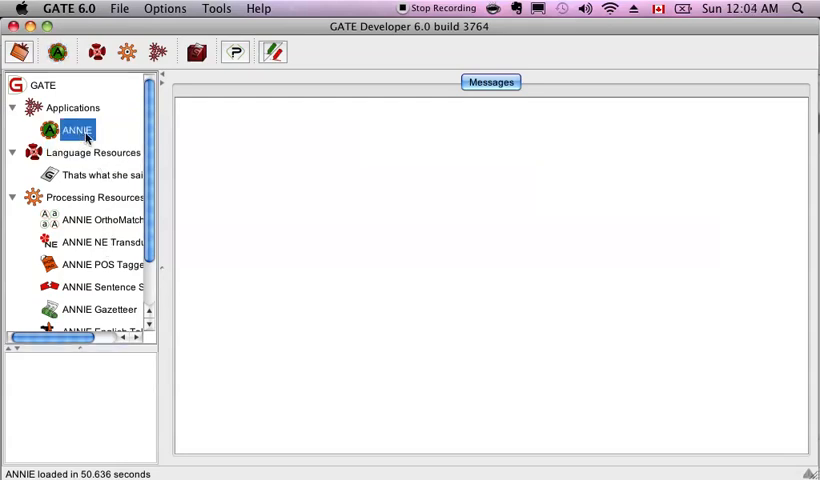
double_click(76, 130)
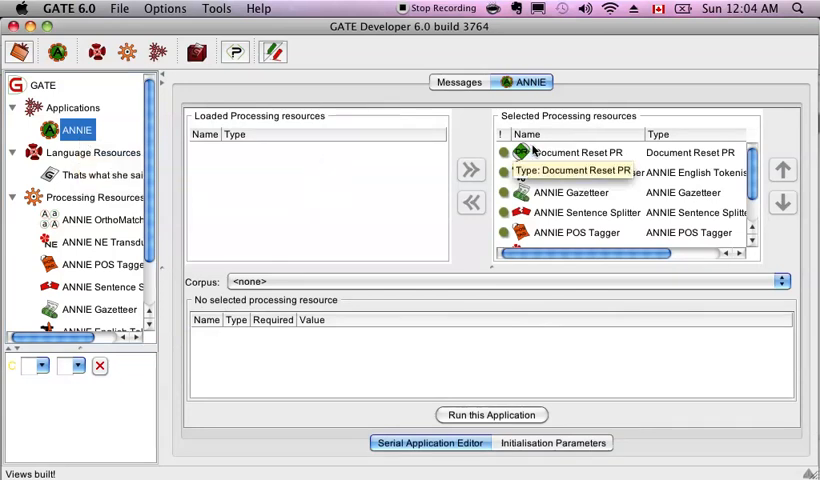
click(576, 152)
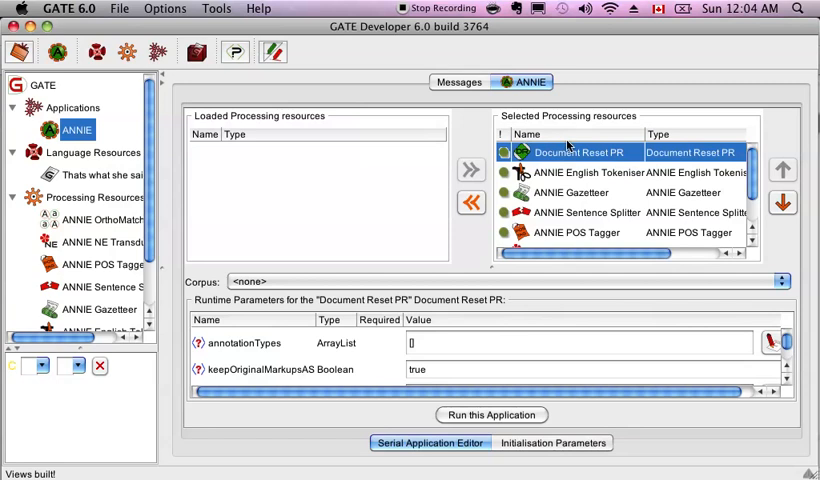
mouse_move(588, 136)
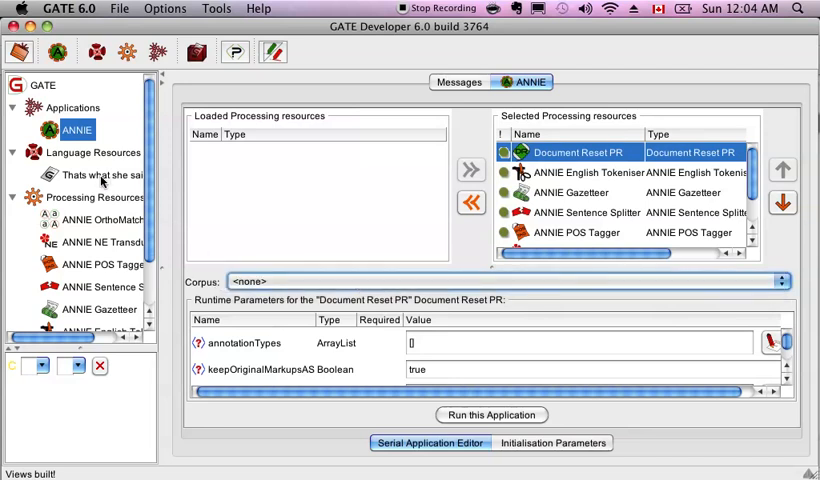
Step: Make a new corpus from the 'Thats what she said' document and return to ANNIE
right_click(96, 174)
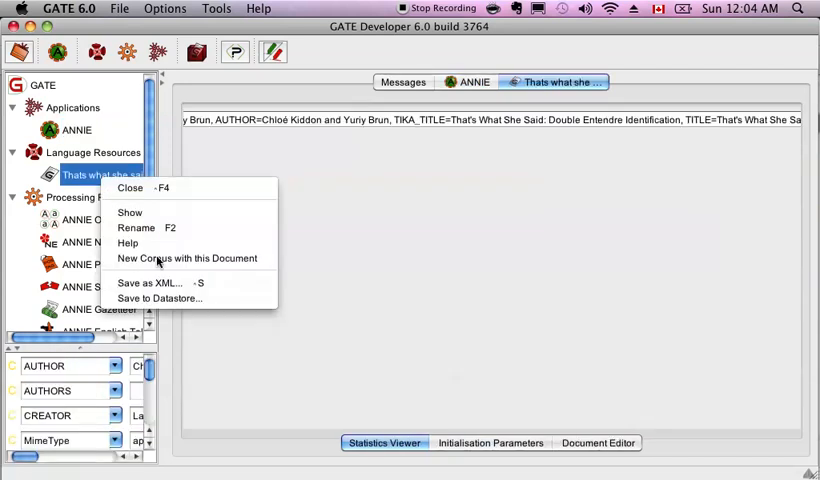
click(188, 258)
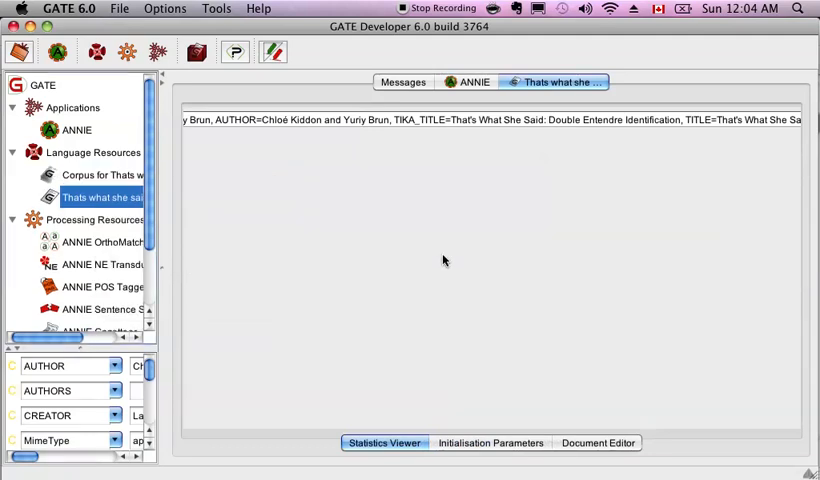
mouse_move(398, 246)
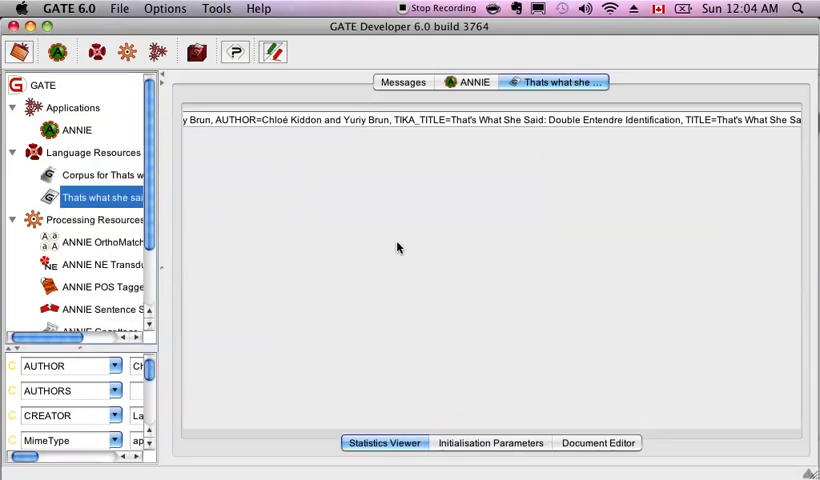
click(104, 174)
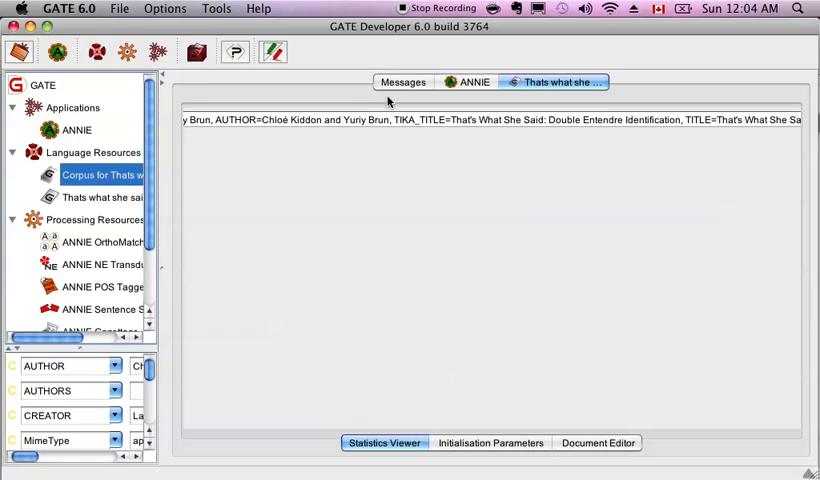
click(466, 82)
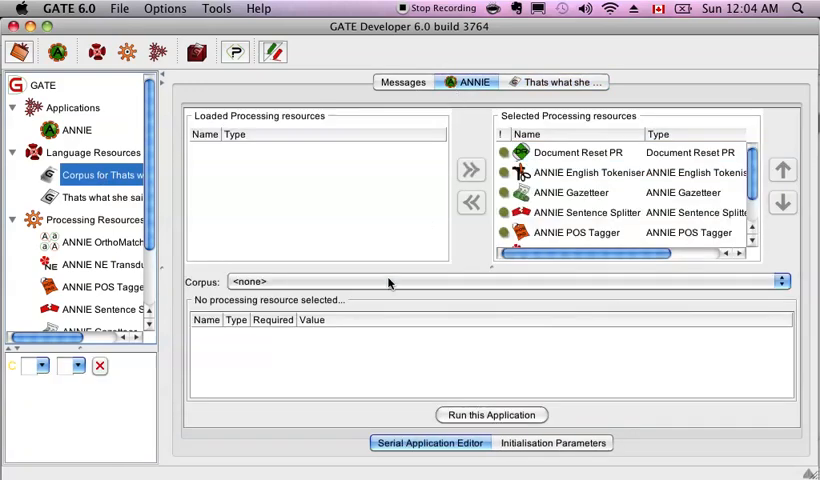
Step: Set ANNIE's corpus to the new corpus and run it over the document
click(784, 280)
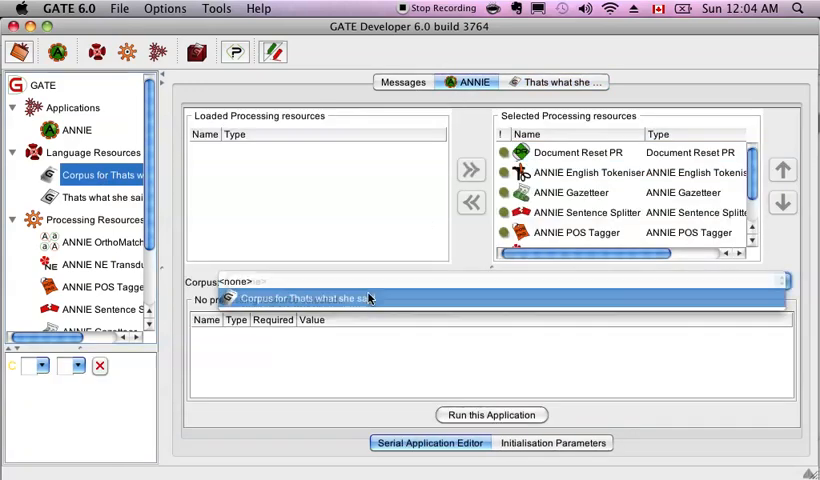
click(492, 414)
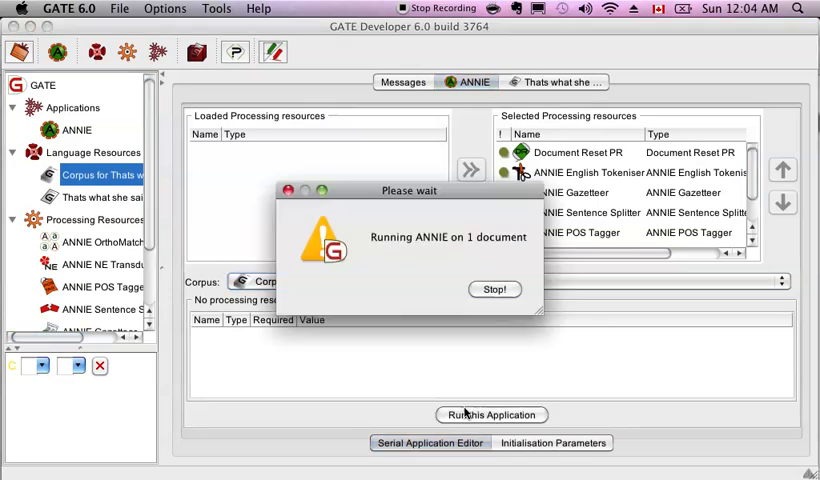